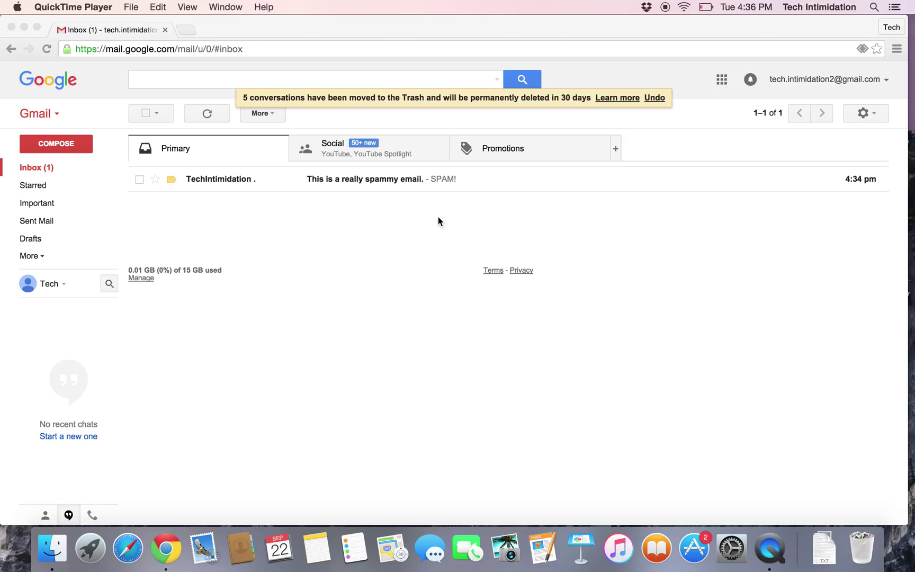
mouse_move(356, 185)
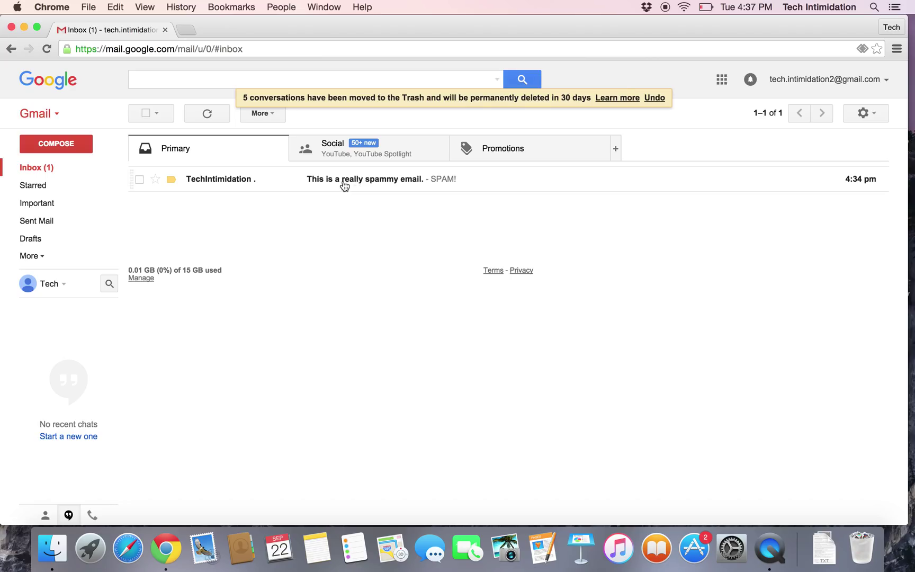
Open the 'This is a really spammy email' message from the Primary inbox
left_click(365, 179)
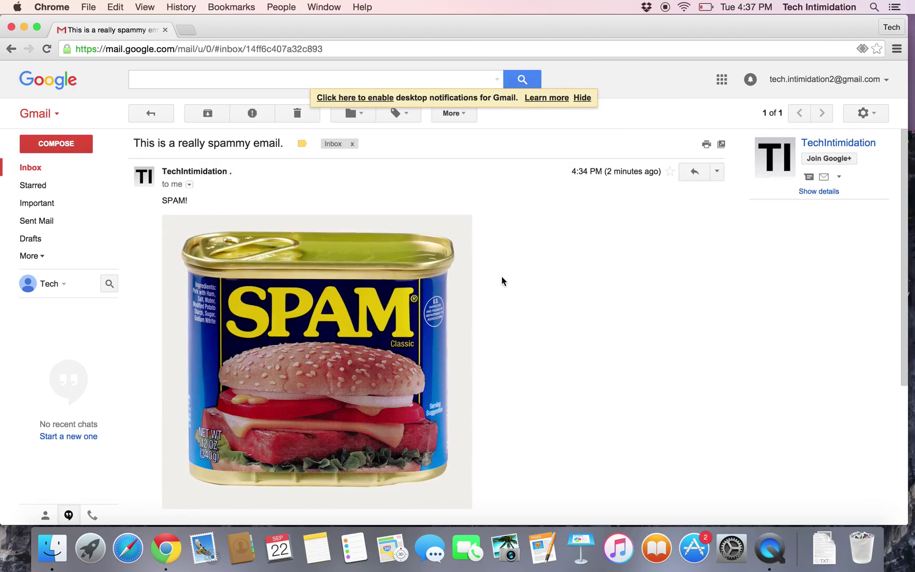
mouse_move(564, 277)
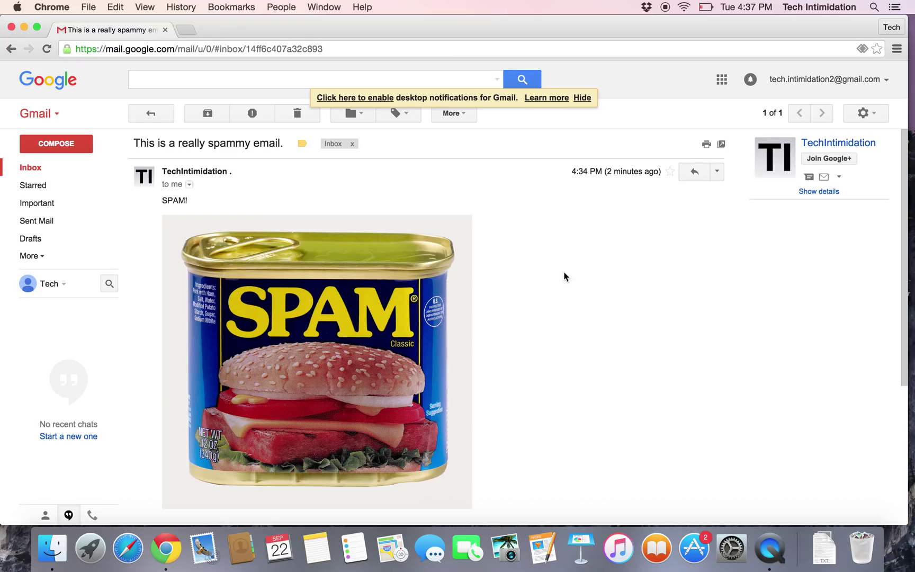
mouse_move(717, 171)
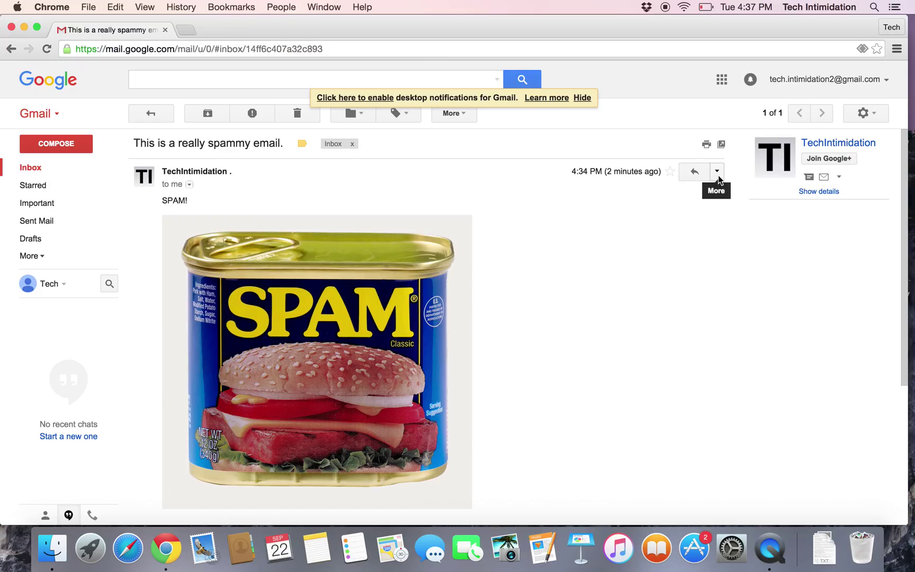
Block the spam email's sender via More > Block sender and confirm
left_click(717, 171)
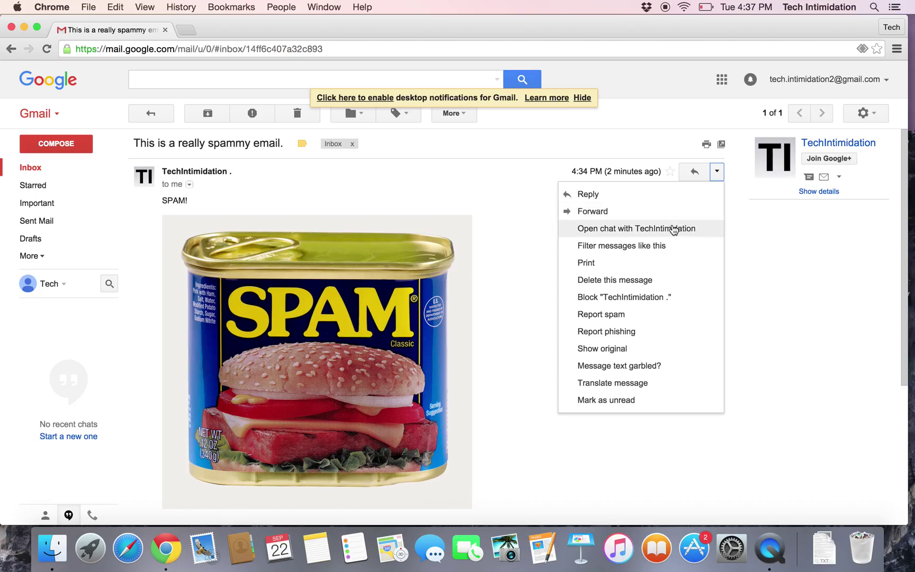
mouse_move(636, 298)
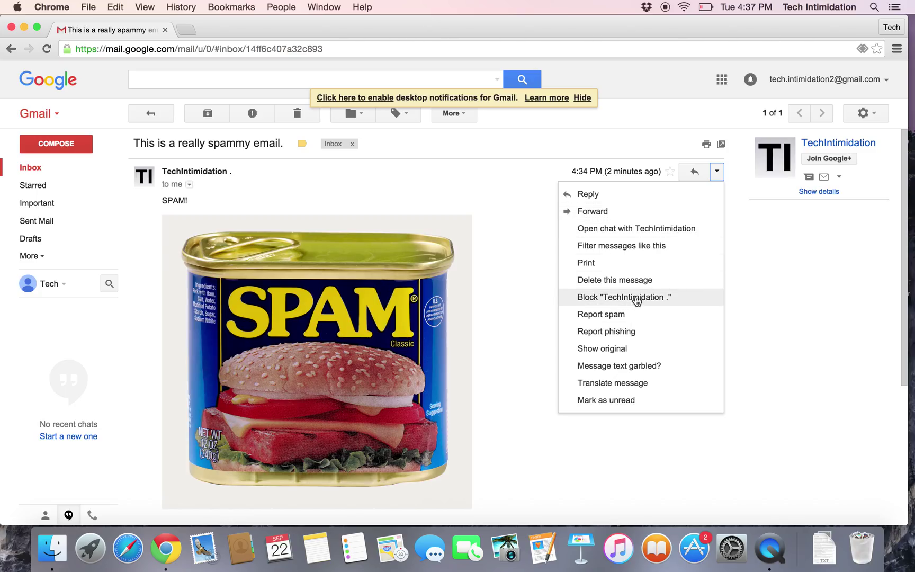
left_click(624, 296)
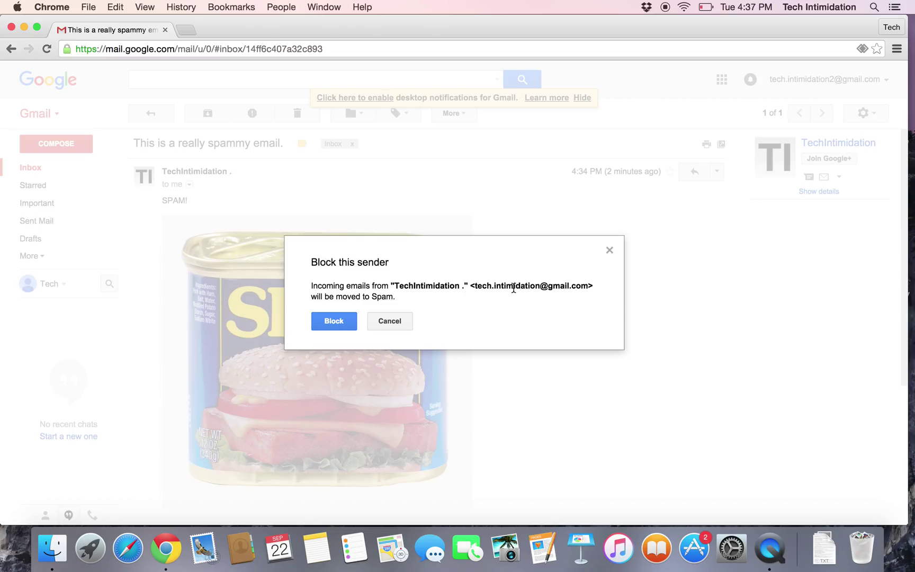
mouse_move(334, 321)
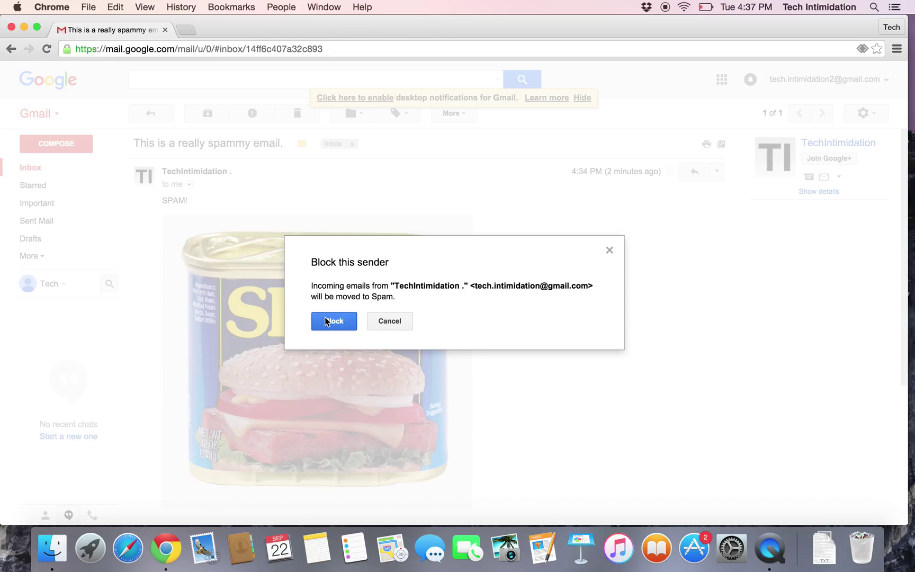
left_click(334, 320)
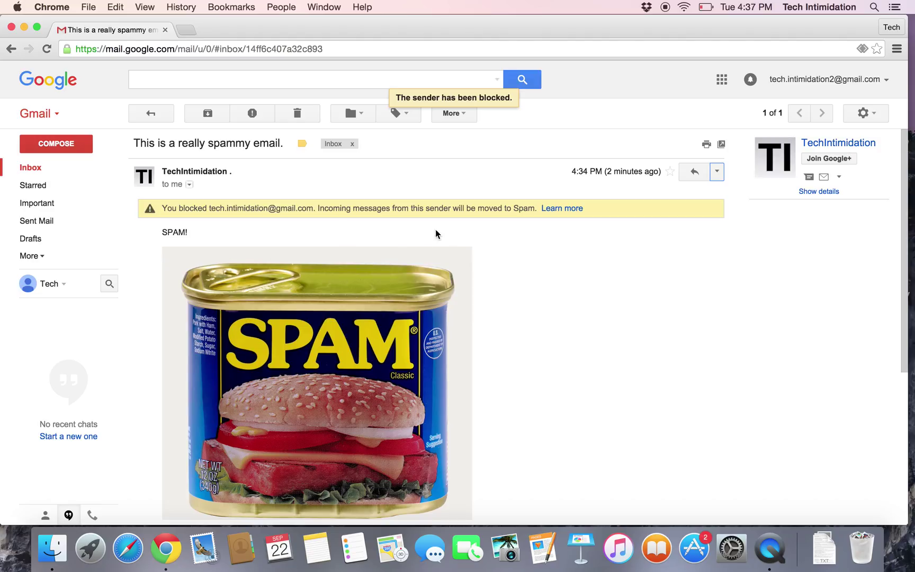
mouse_move(489, 225)
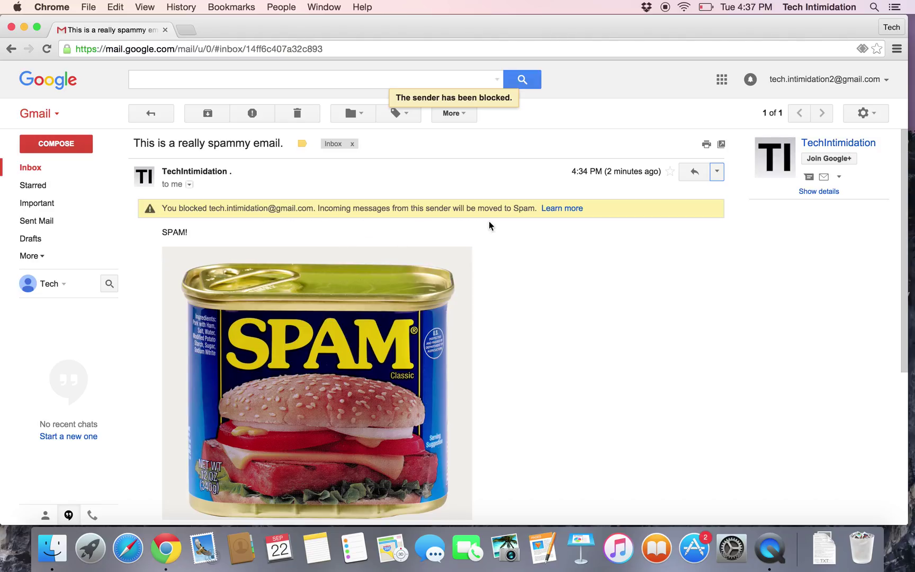
mouse_move(575, 241)
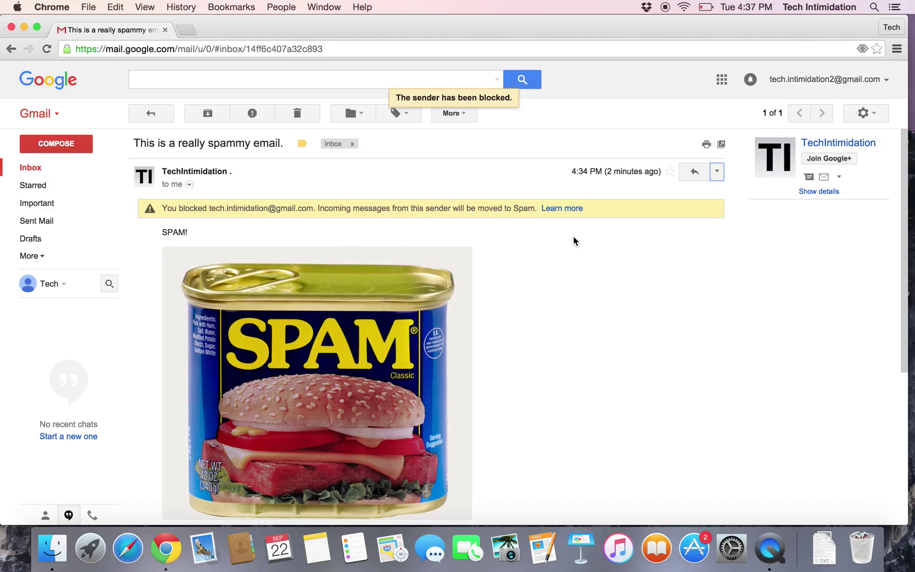
mouse_move(31, 168)
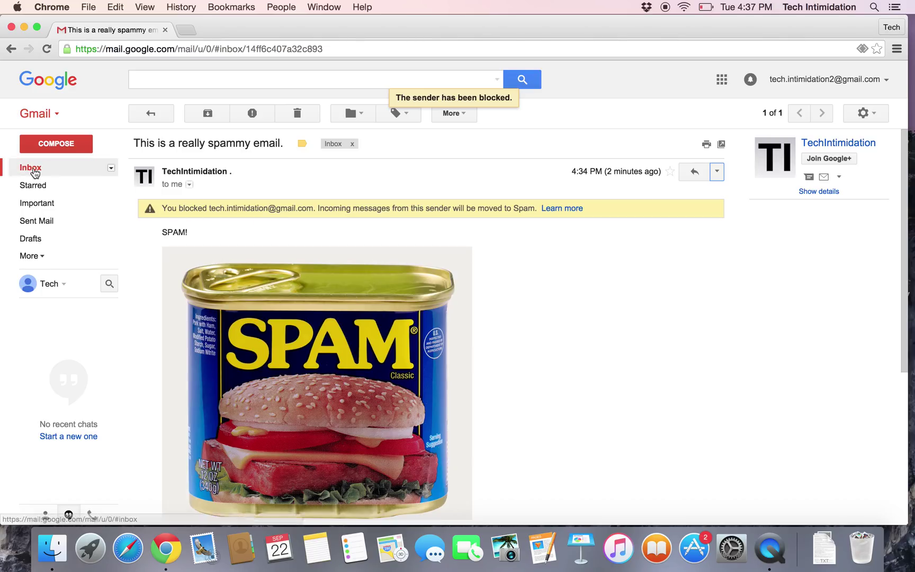
Return to the inbox and delete the spammy conversation, emptying the Primary tab
left_click(30, 167)
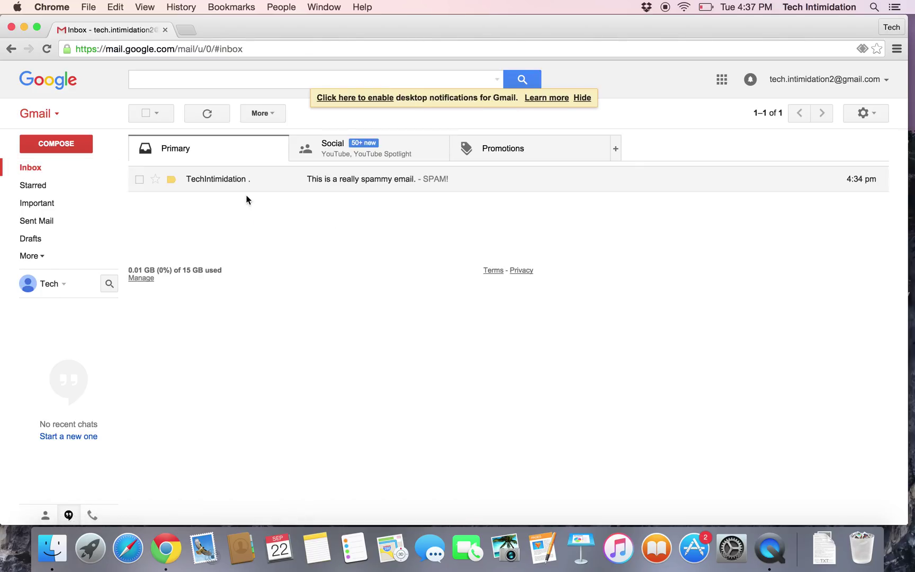
left_click(138, 179)
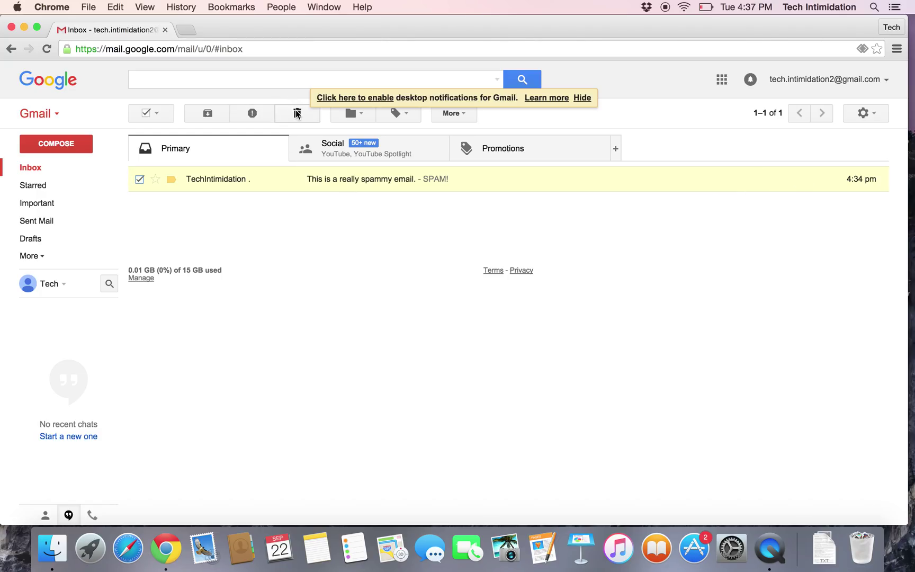
left_click(297, 113)
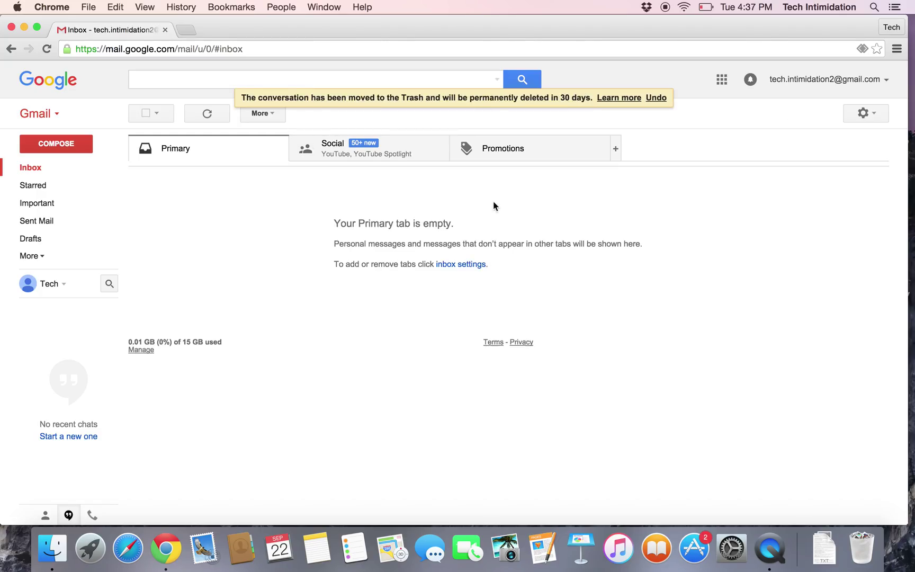
left_click(864, 112)
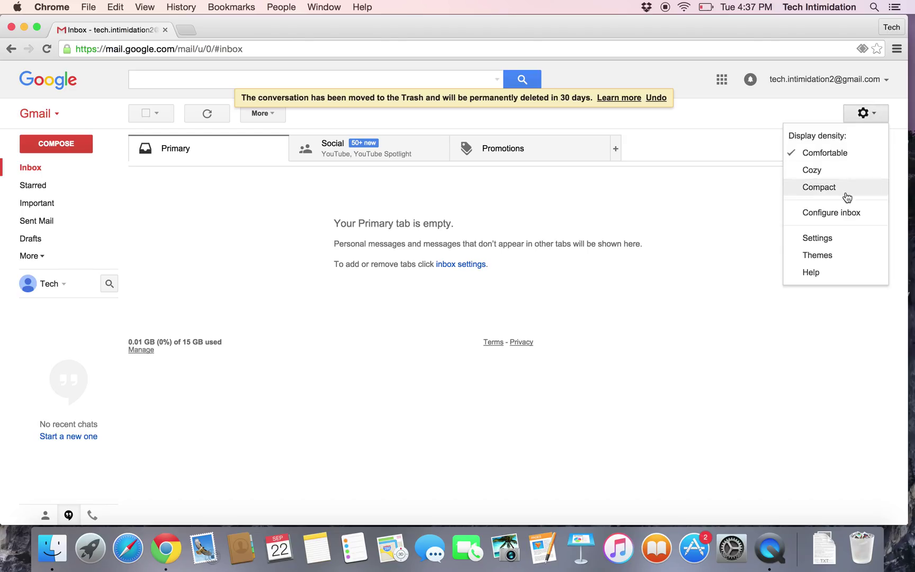
mouse_move(816, 238)
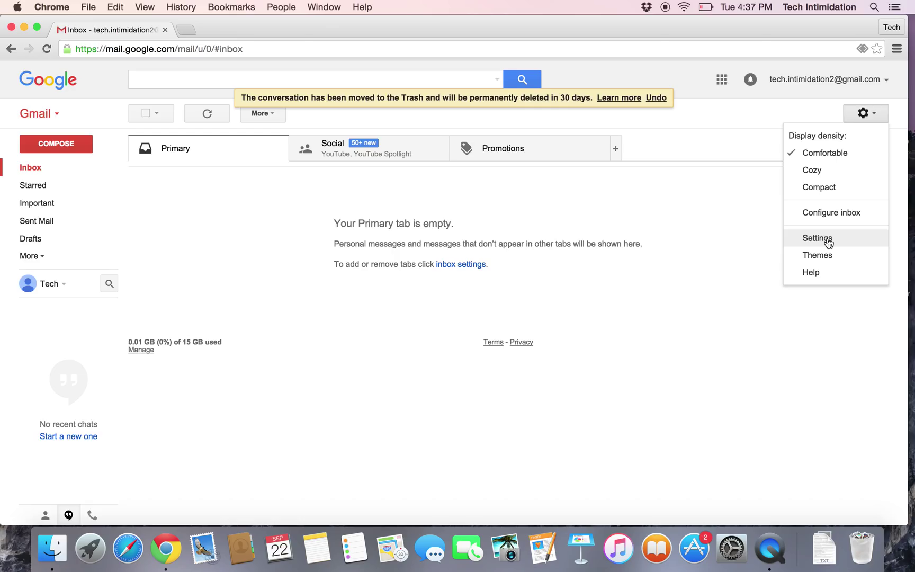
Unblock the sender in Settings' Filters and Blocklist tab, leaving no blocked senders
left_click(816, 238)
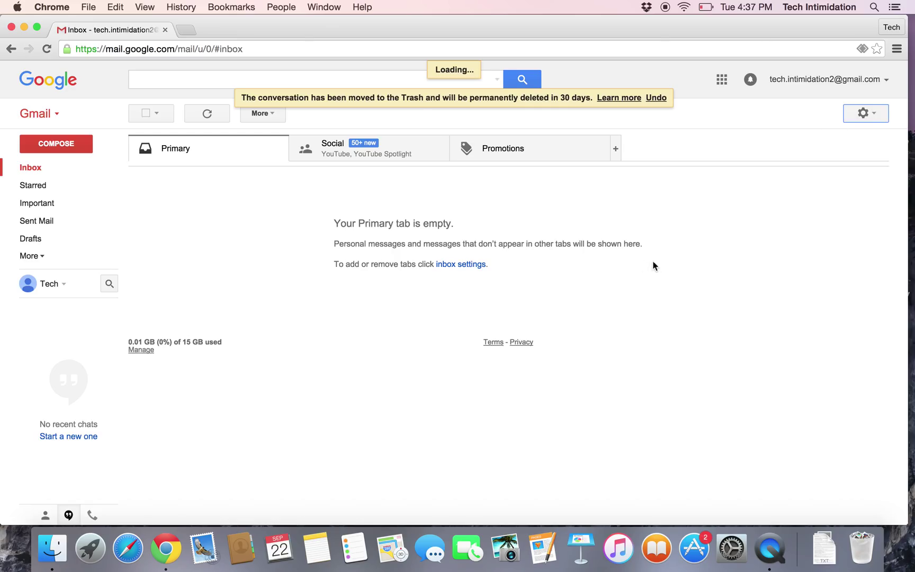
left_click(866, 112)
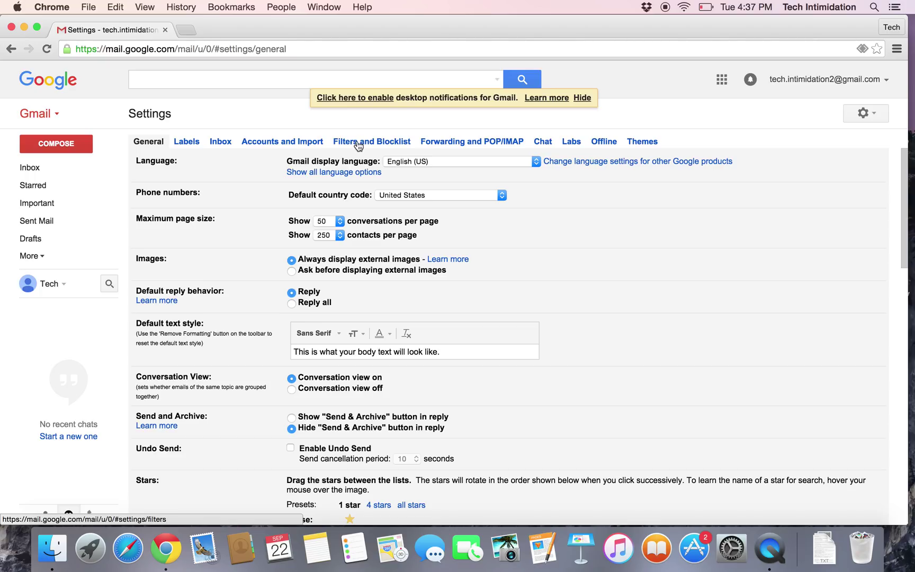
left_click(370, 141)
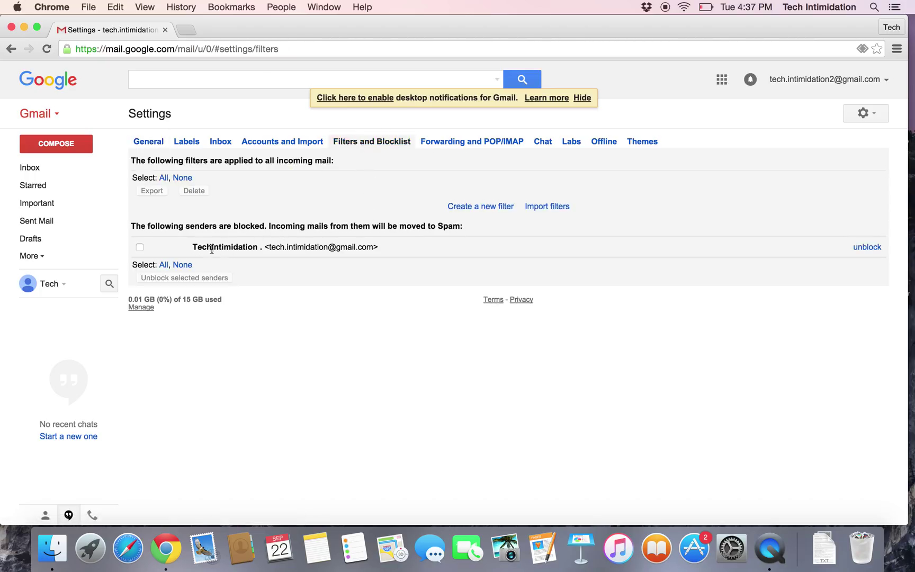
mouse_move(308, 252)
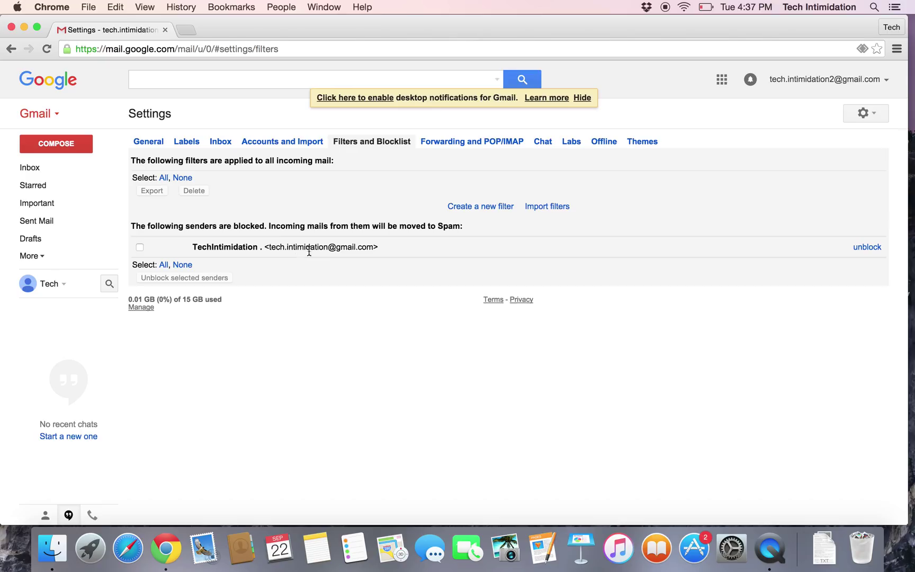
mouse_move(476, 262)
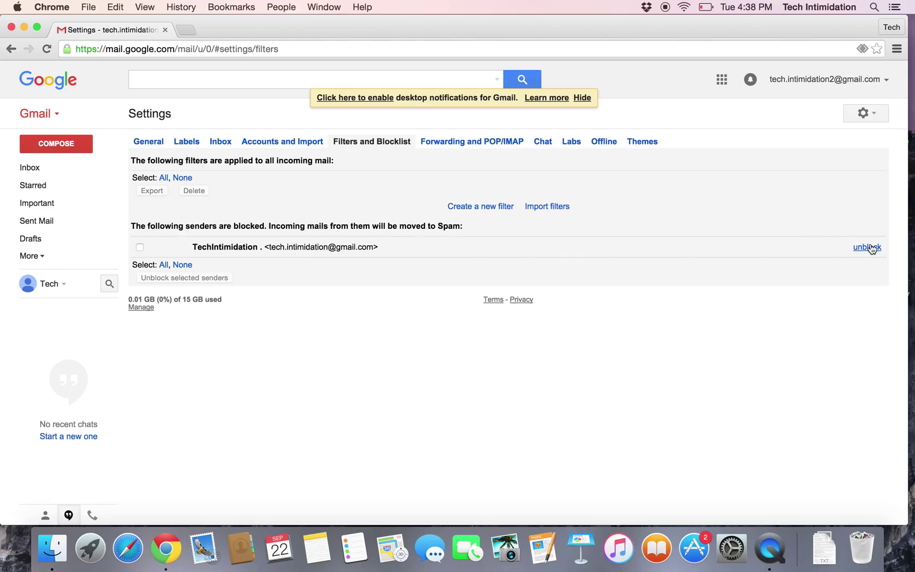
mouse_move(866, 251)
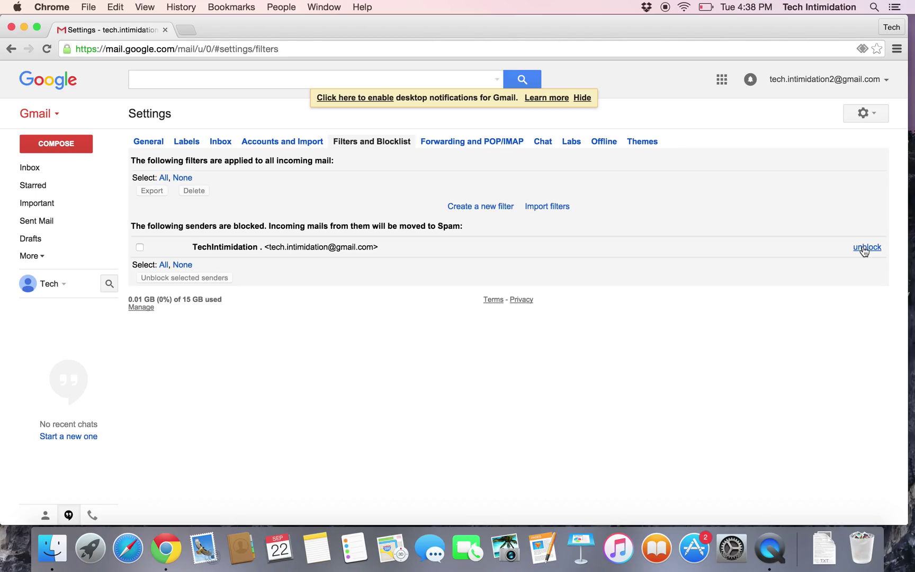
left_click(866, 247)
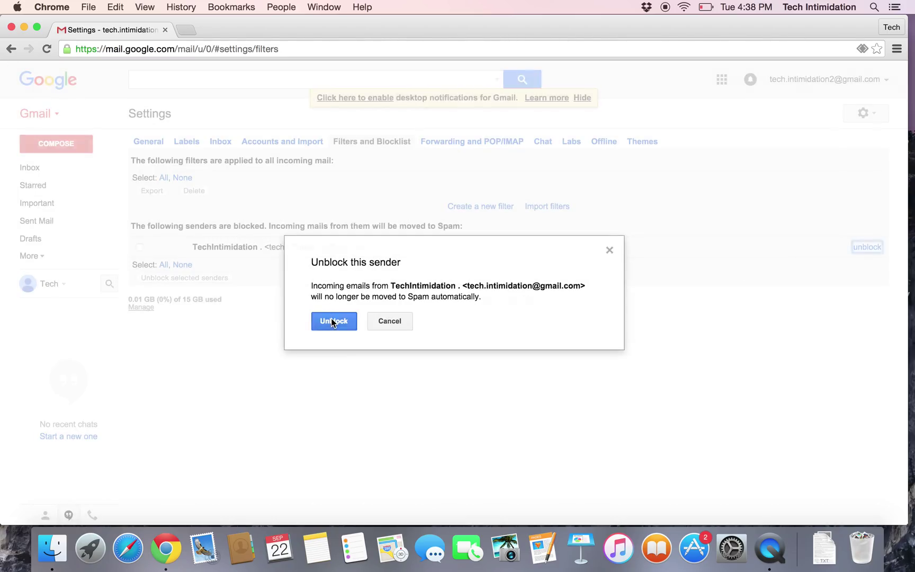
left_click(333, 321)
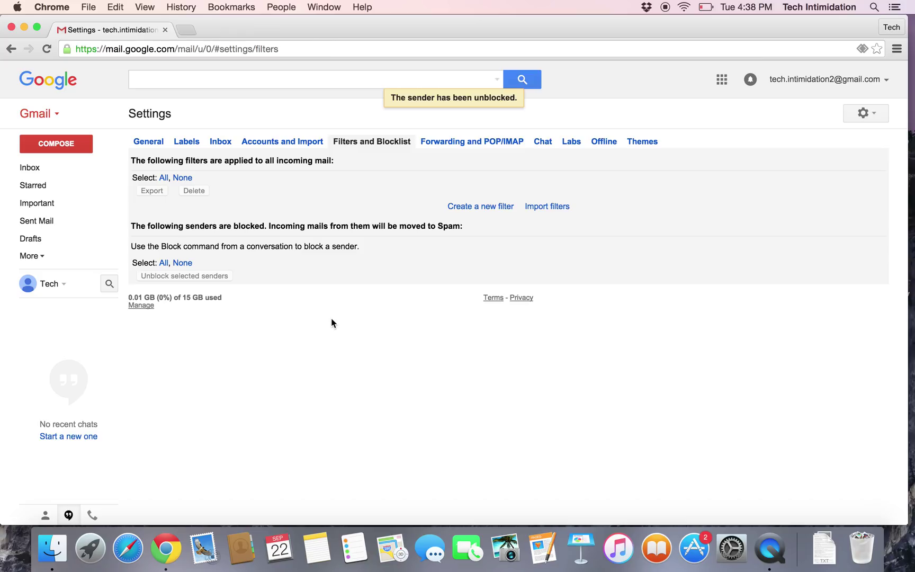